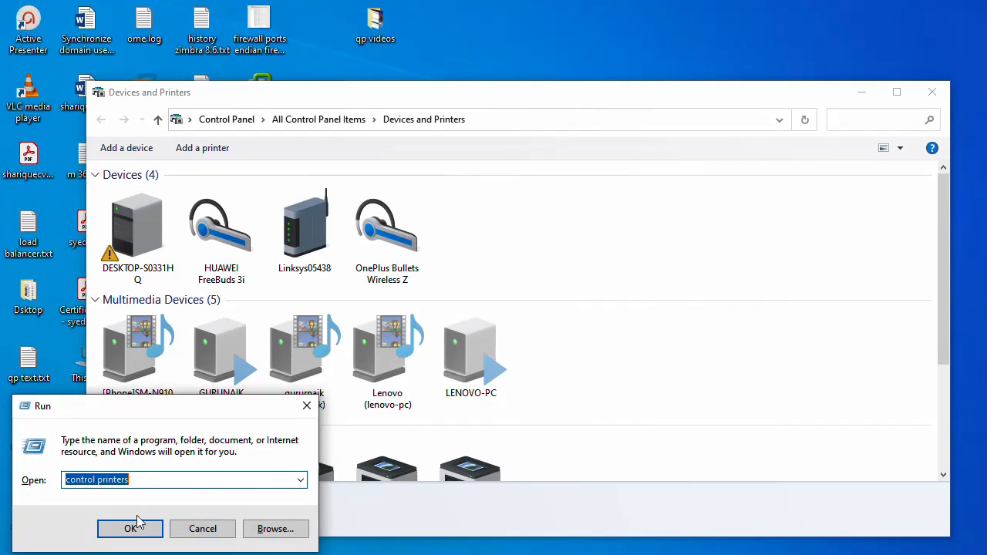
{"action": "mouse_move", "coordinate": [185, 478]}
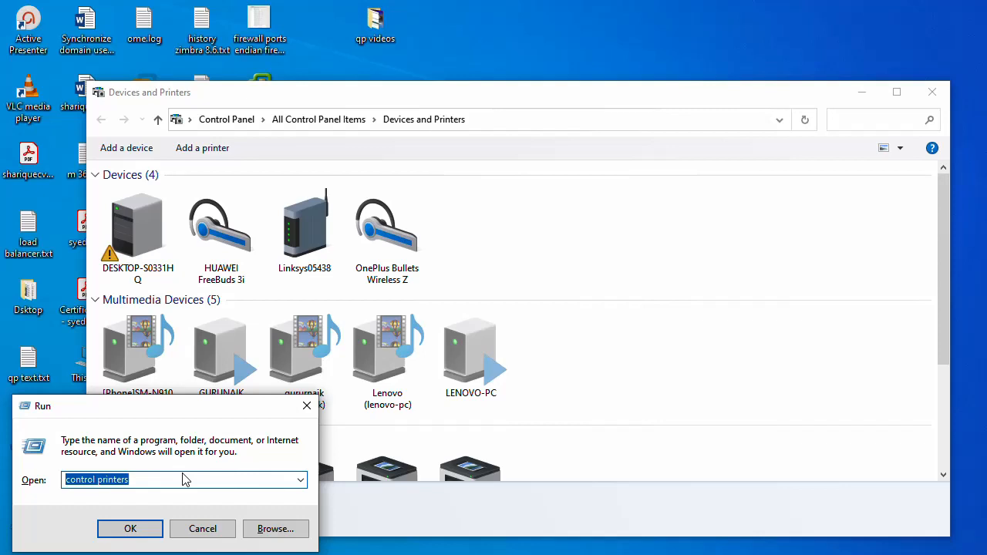
Step: Run 'control printers' to bring up Devices and Printers
{"action": "left_click", "coordinate": [129, 528]}
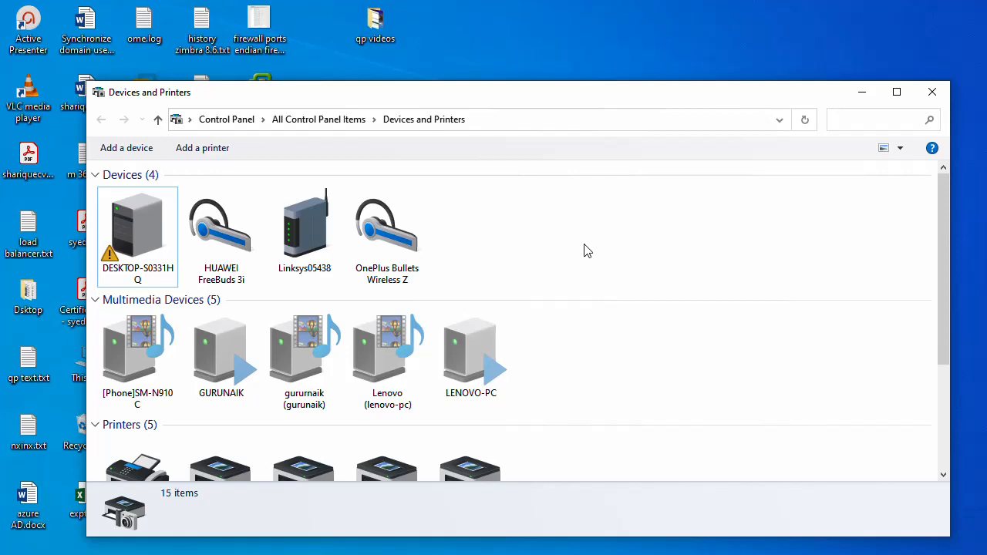
{"action": "mouse_move", "coordinate": [531, 105]}
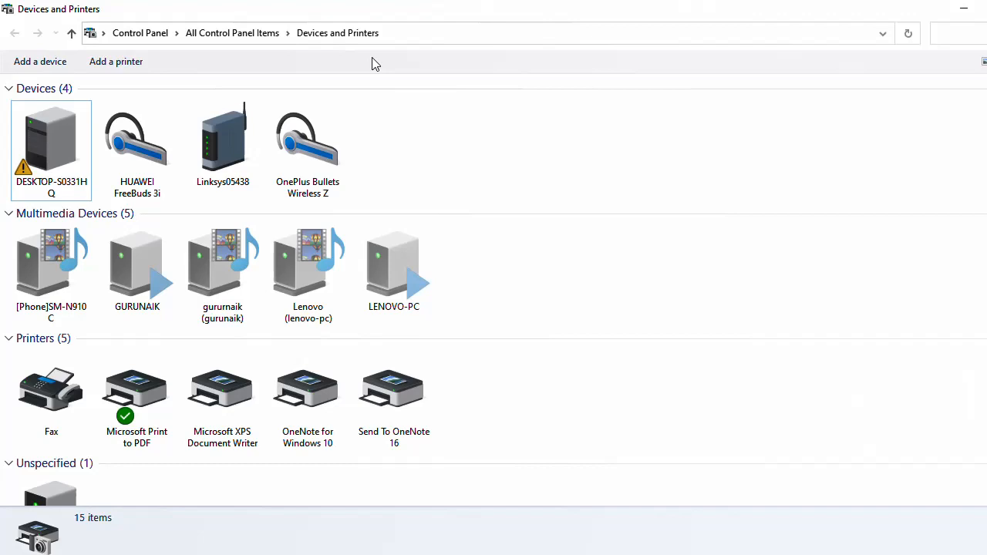
{"action": "mouse_move", "coordinate": [116, 62]}
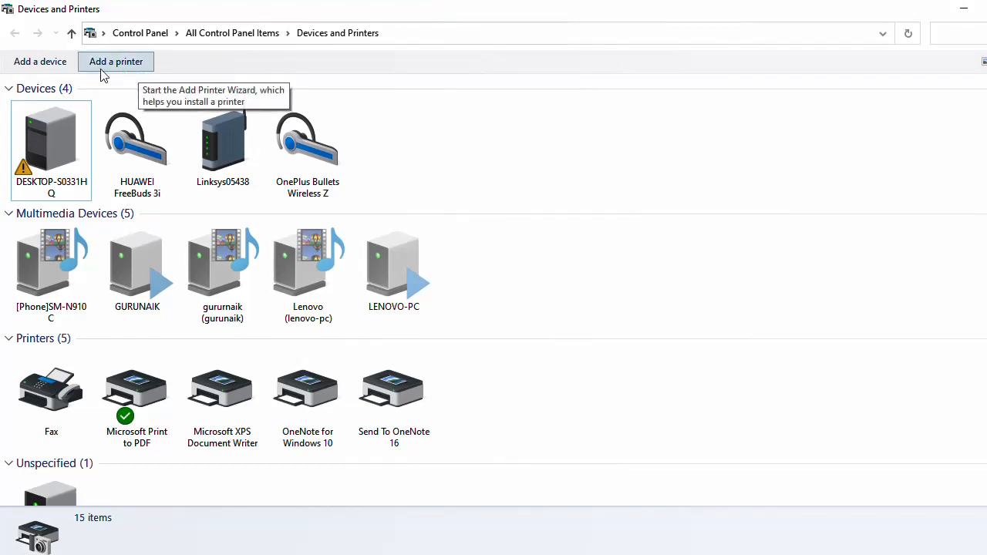
{"action": "mouse_move", "coordinate": [120, 78]}
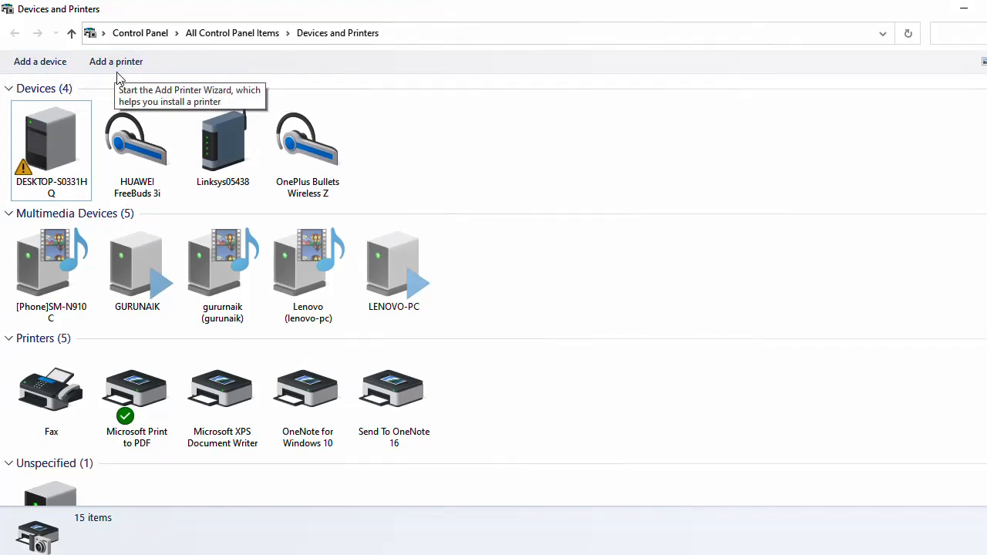
{"action": "mouse_move", "coordinate": [115, 62]}
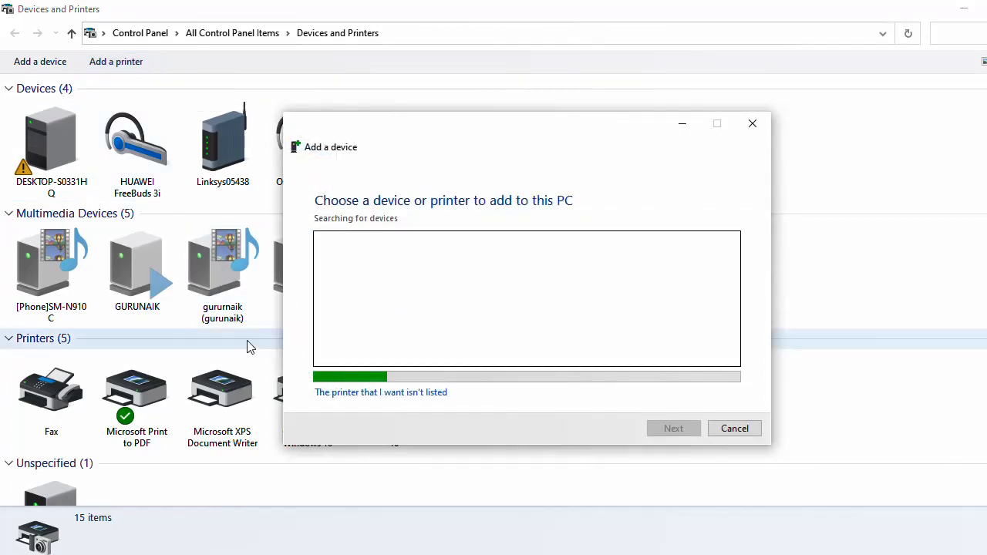
{"action": "mouse_move", "coordinate": [409, 412]}
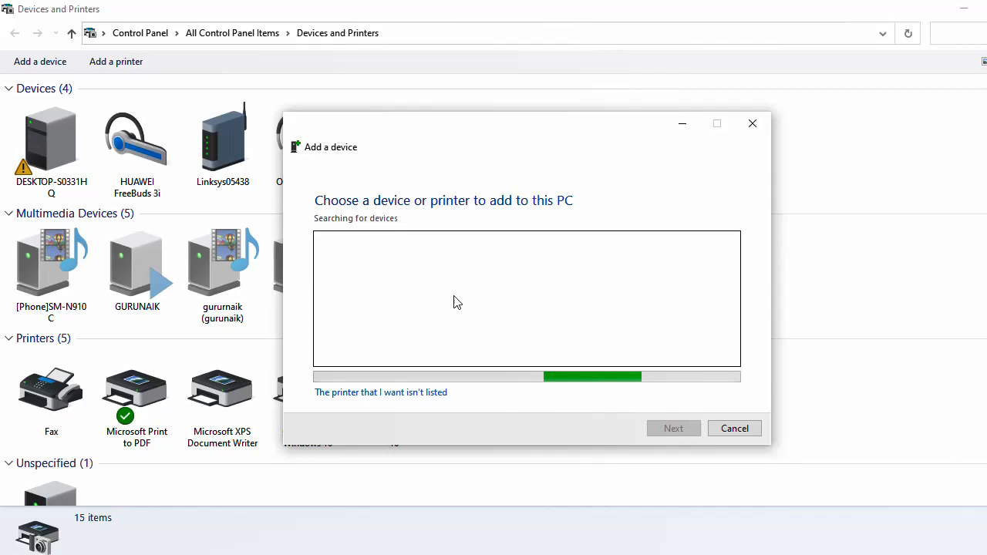
{"action": "mouse_move", "coordinate": [478, 338]}
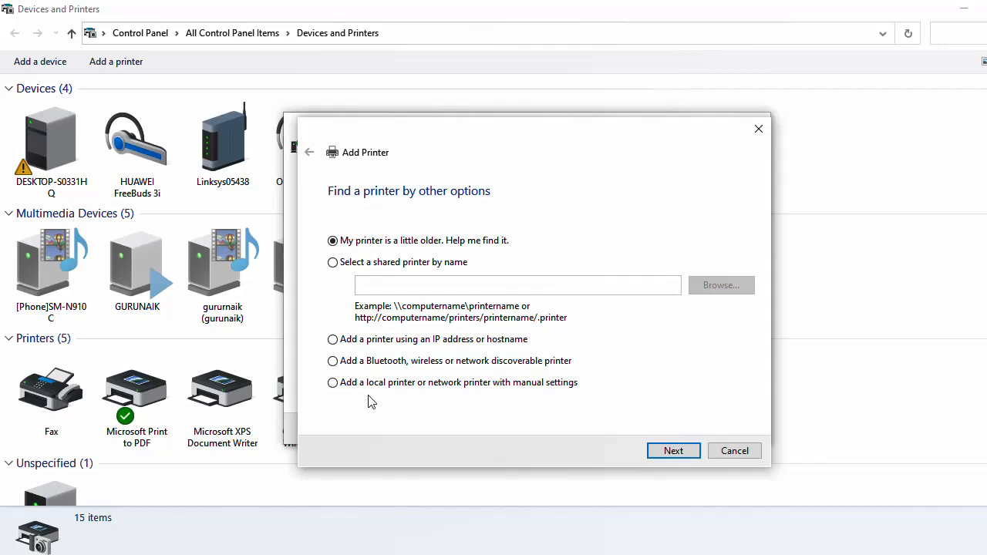
Step: Choose 'Add a printer using an IP address or hostname' and proceed to the address page
{"action": "left_click", "coordinate": [333, 340]}
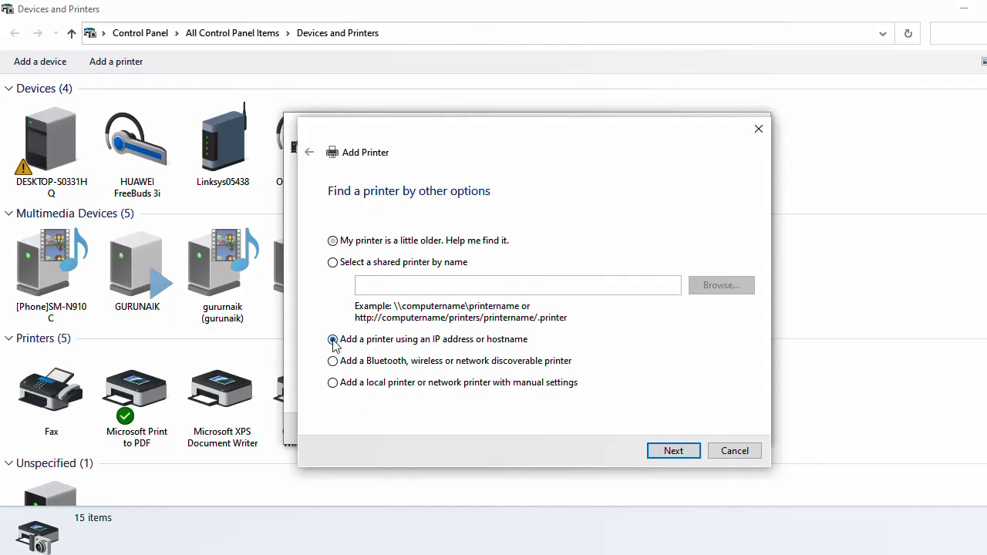
{"action": "left_click", "coordinate": [334, 340]}
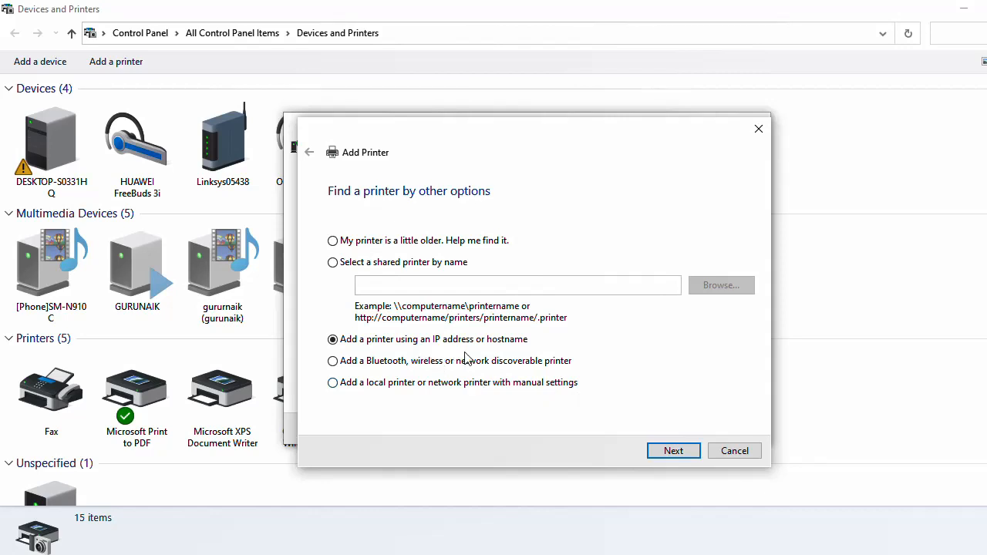
{"action": "mouse_move", "coordinate": [506, 375]}
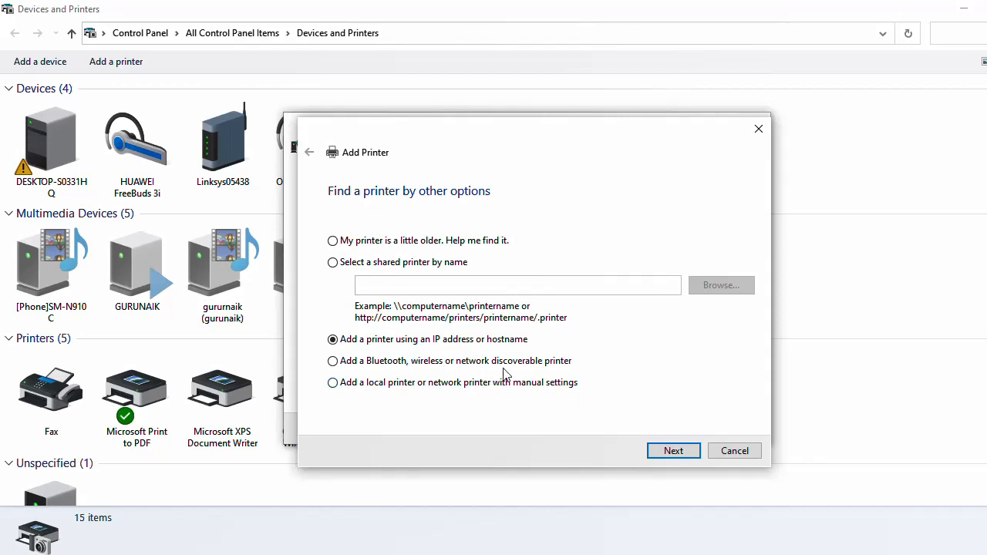
{"action": "left_click", "coordinate": [673, 451]}
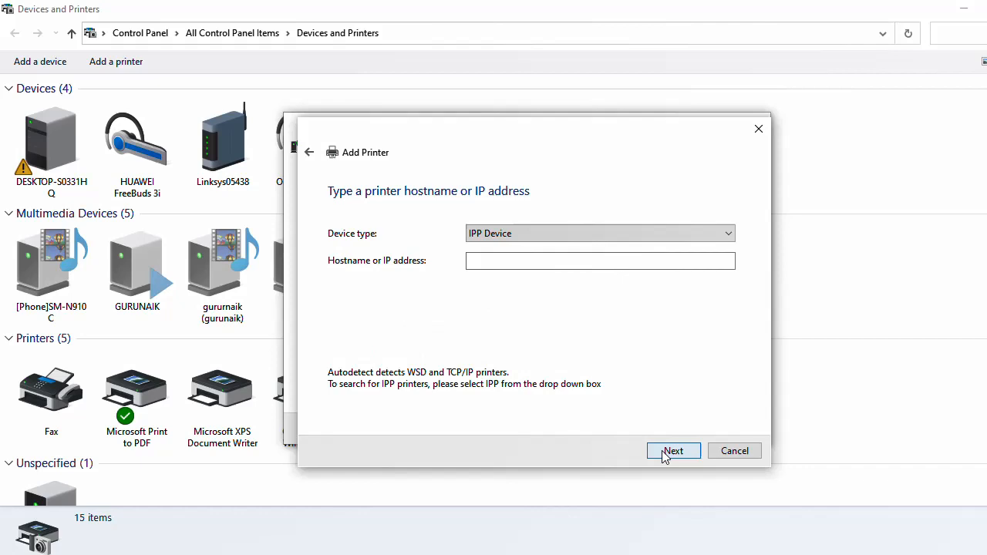
Step: Set device type to Autodetect and submit the address 192.168.75.22 with printer query enabled
{"action": "left_click", "coordinate": [600, 233]}
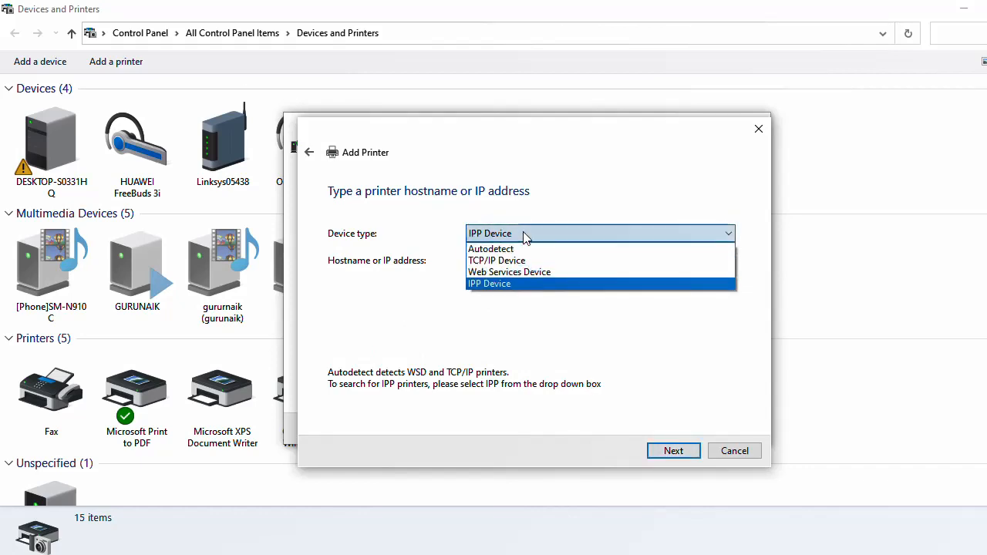
{"action": "left_click", "coordinate": [490, 248]}
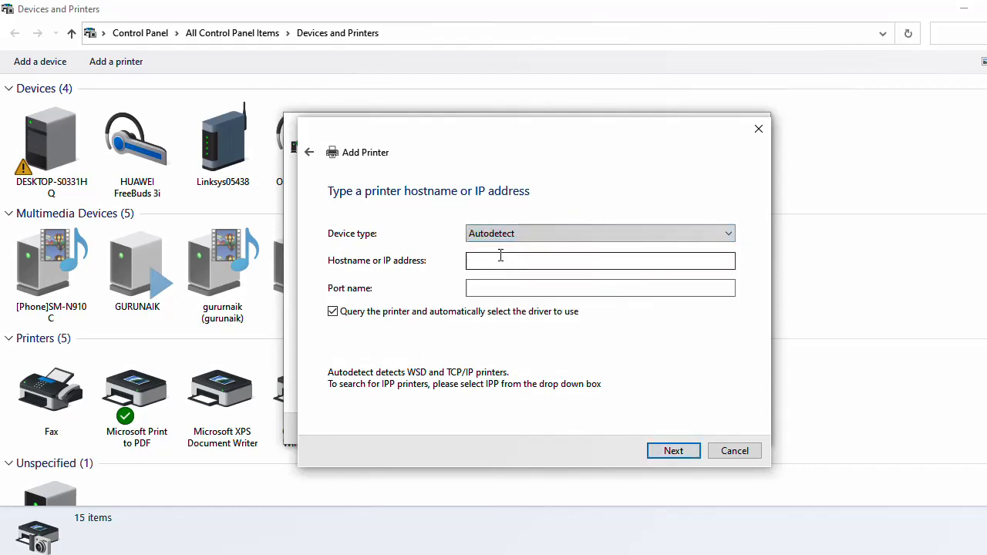
{"action": "type", "text": "1"}
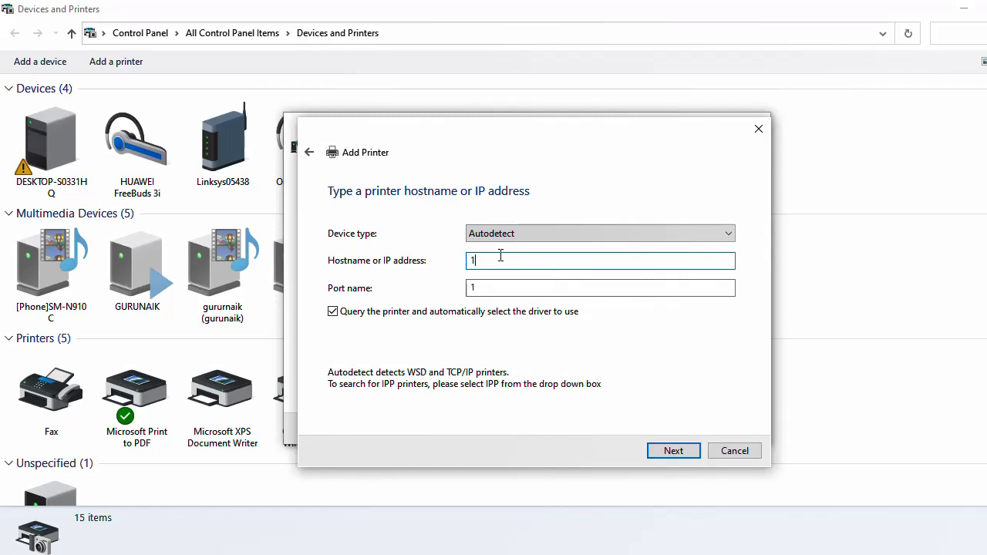
{"action": "type", "text": "92.168.75"}
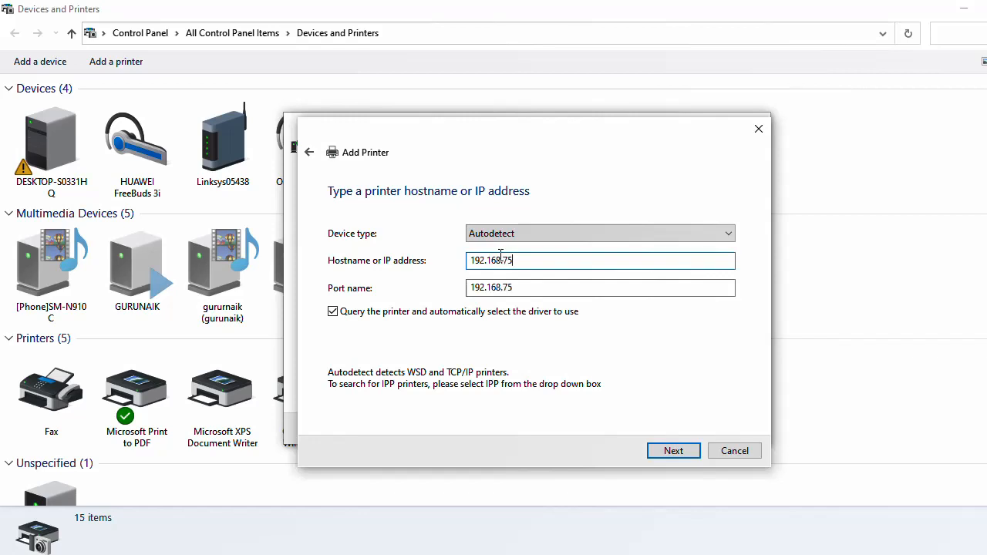
{"action": "type", "text": ".22"}
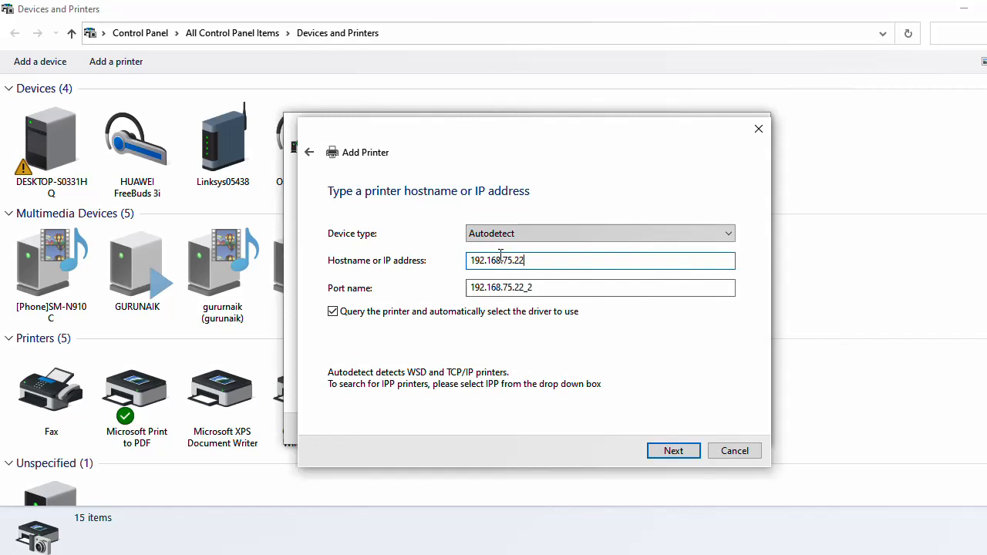
{"action": "mouse_move", "coordinate": [546, 272]}
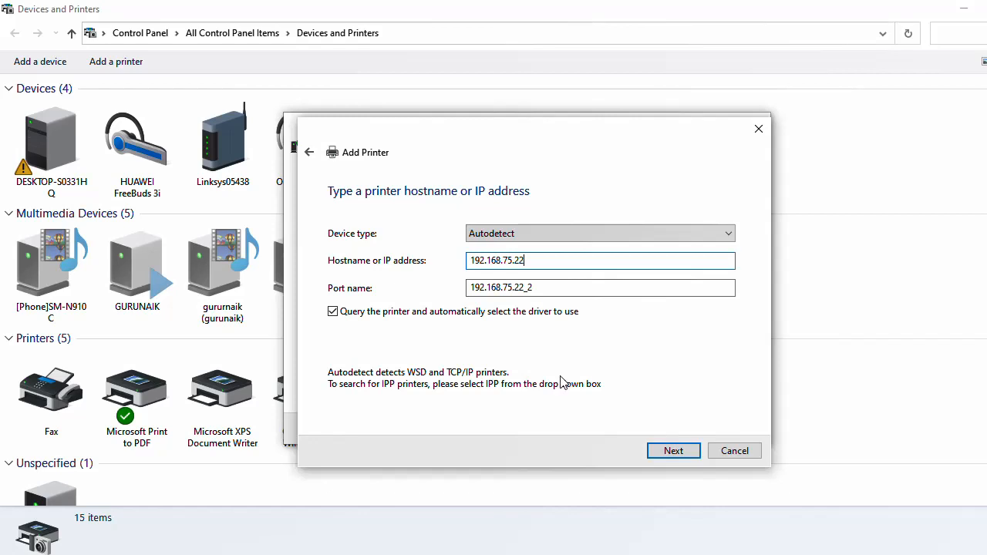
{"action": "left_click", "coordinate": [673, 451]}
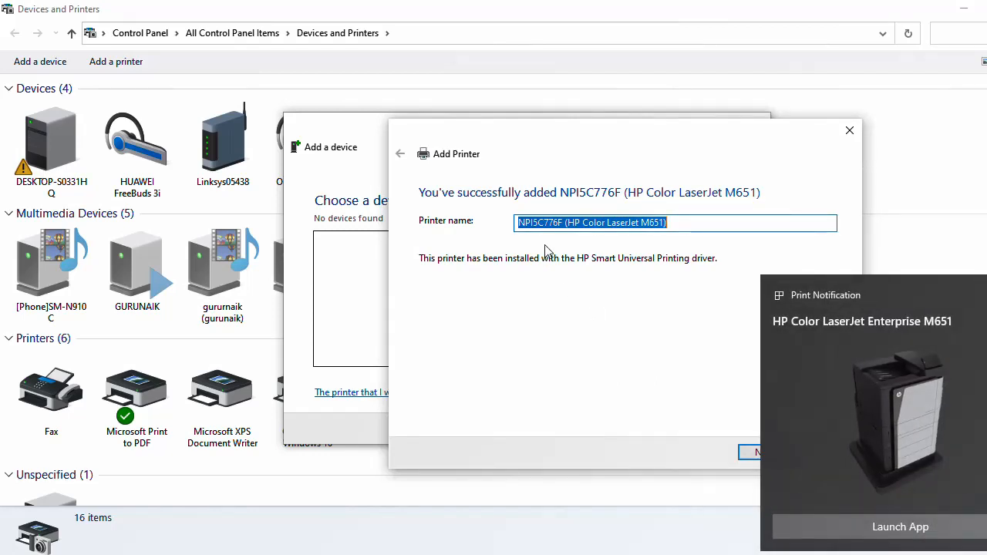
{"action": "mouse_move", "coordinate": [932, 300]}
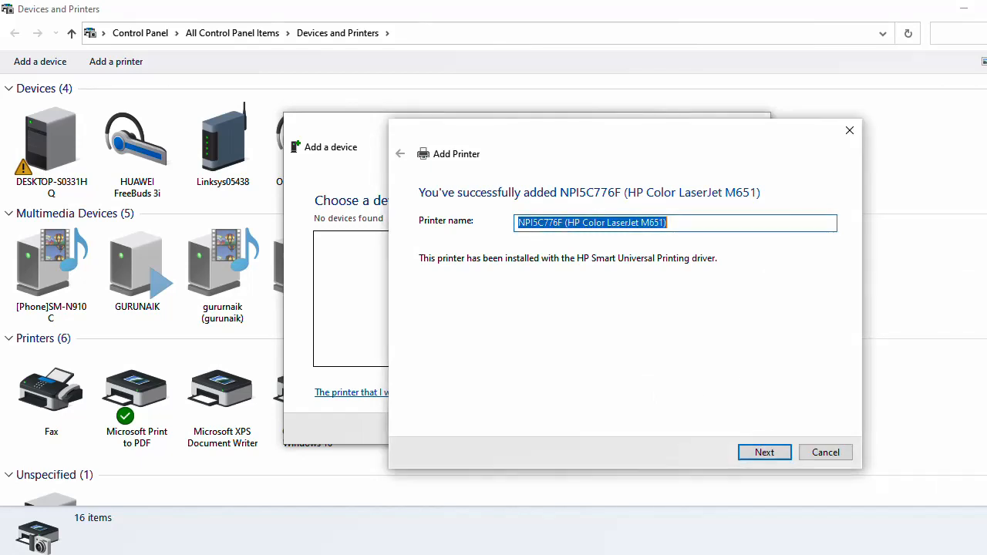
{"action": "mouse_move", "coordinate": [583, 245]}
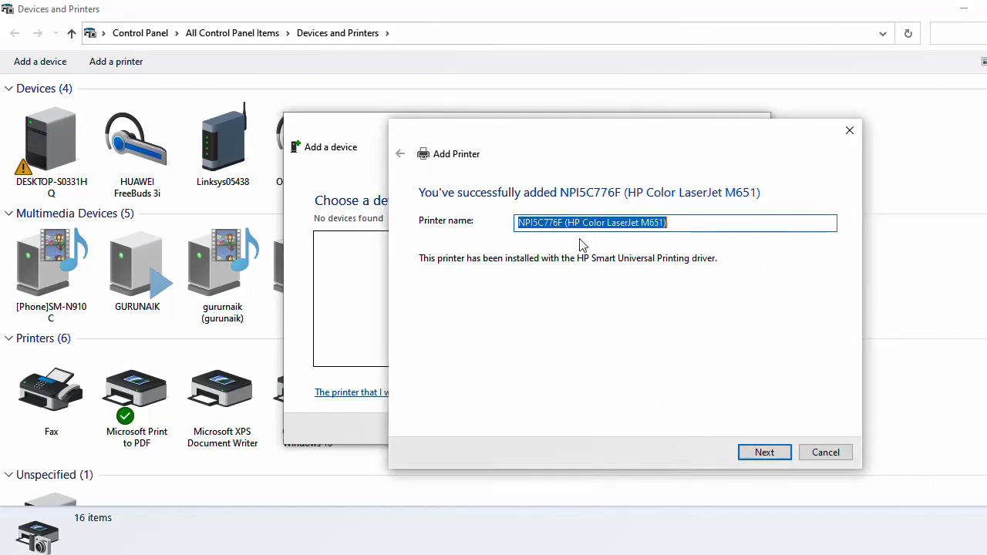
{"action": "mouse_move", "coordinate": [682, 346]}
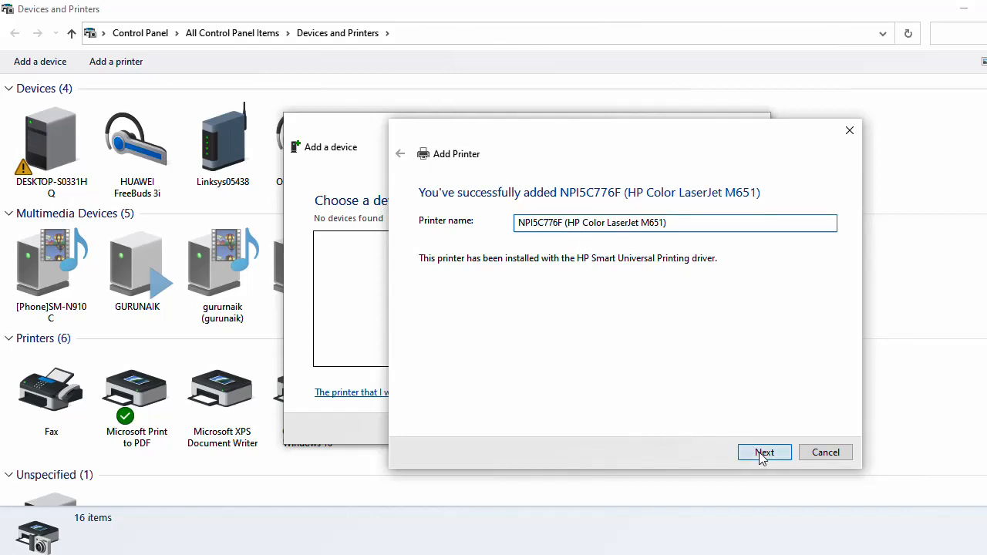
Step: Accept the suggested HP Color LaserJet M651 name and continue to Printer Sharing
{"action": "left_click", "coordinate": [764, 452]}
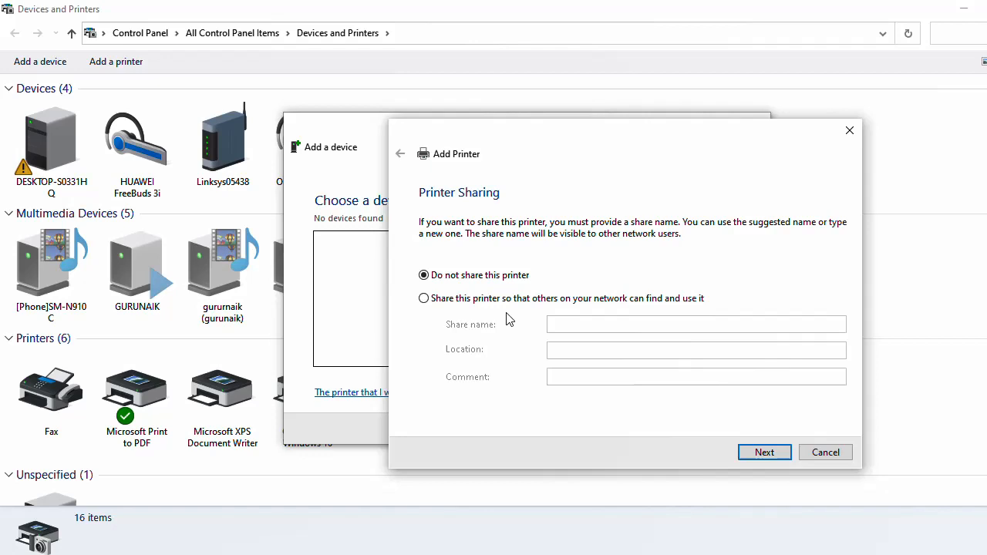
{"action": "mouse_move", "coordinate": [462, 315]}
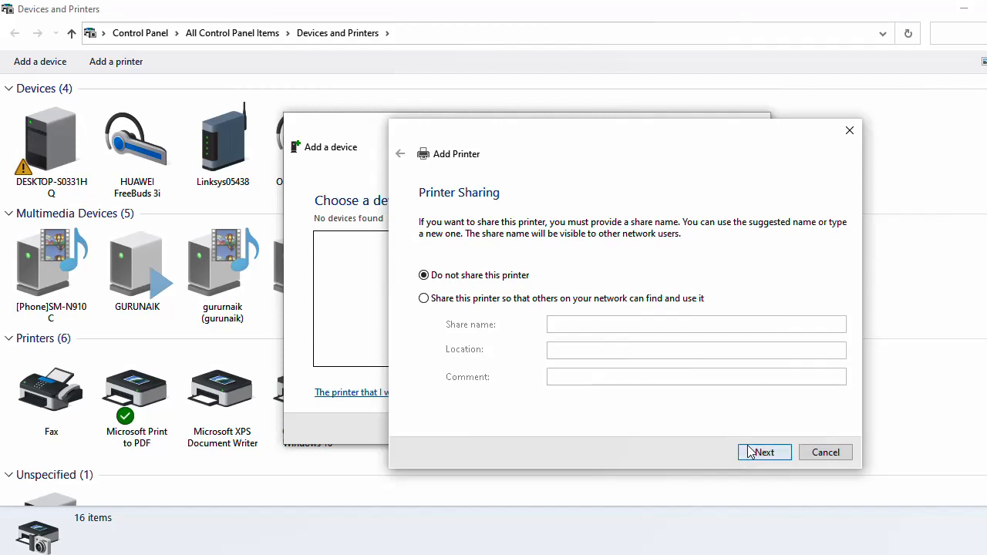
Step: Keep 'Do not share this printer' and advance to the final page with default printer set
{"action": "left_click", "coordinate": [764, 452]}
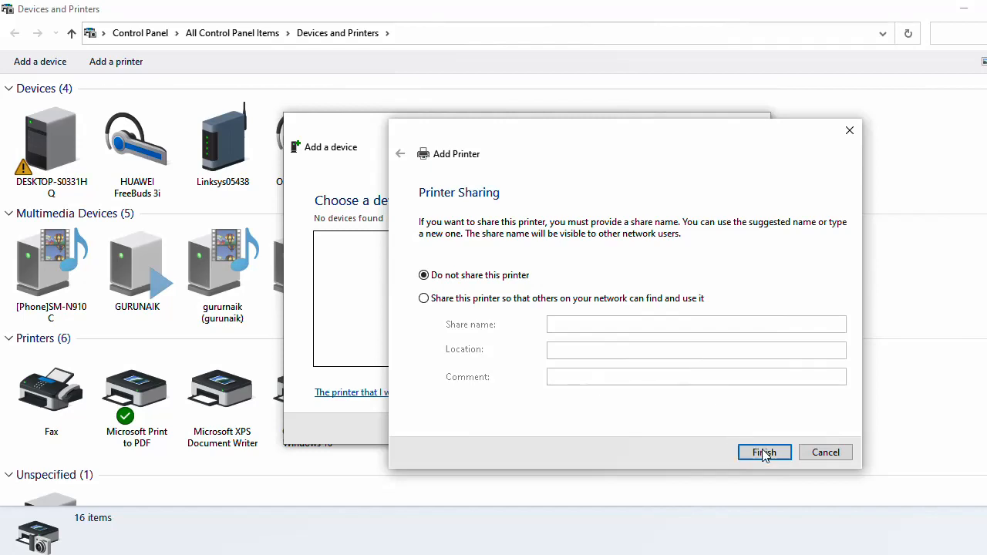
{"action": "left_click", "coordinate": [763, 452]}
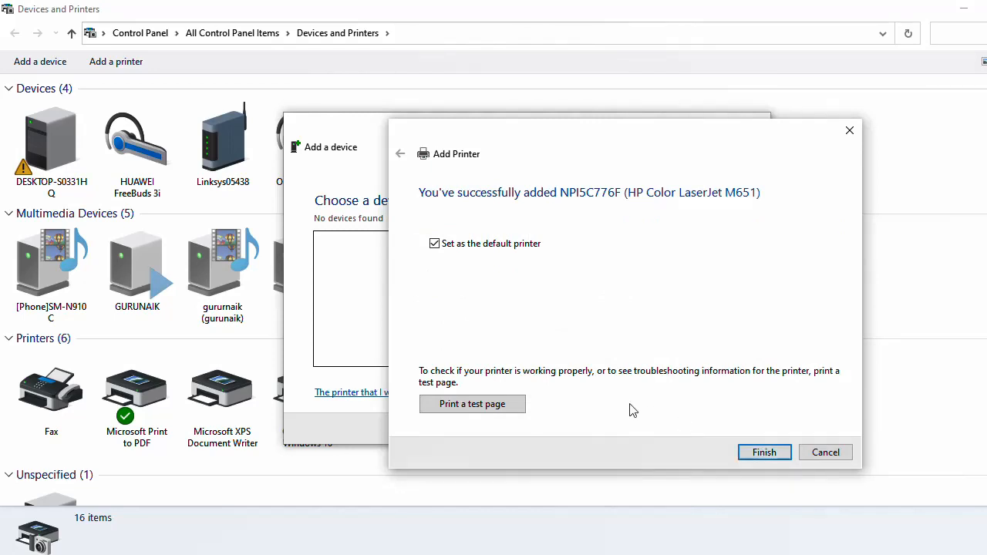
{"action": "mouse_move", "coordinate": [457, 348]}
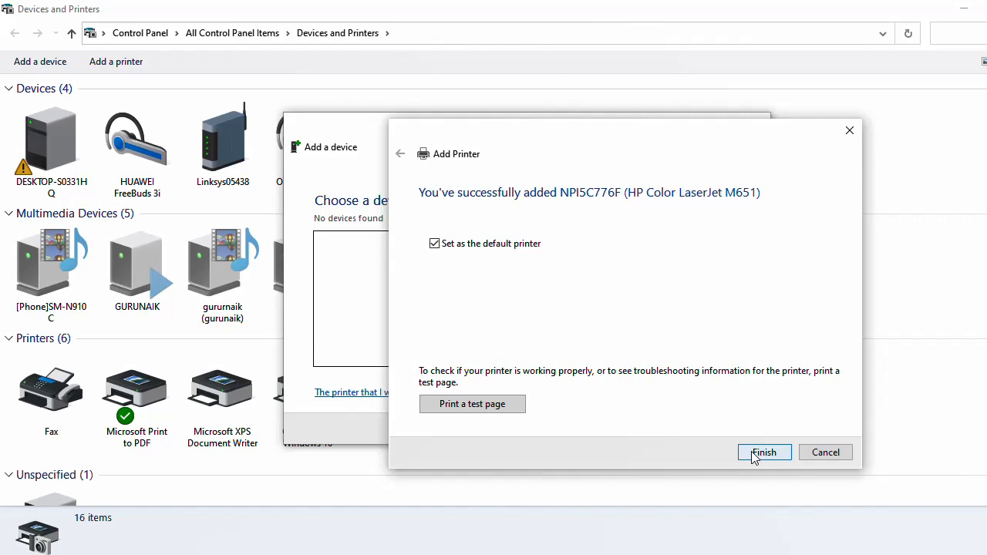
Step: Finish the wizard with 'Set as the default printer' left checked
{"action": "left_click", "coordinate": [763, 452]}
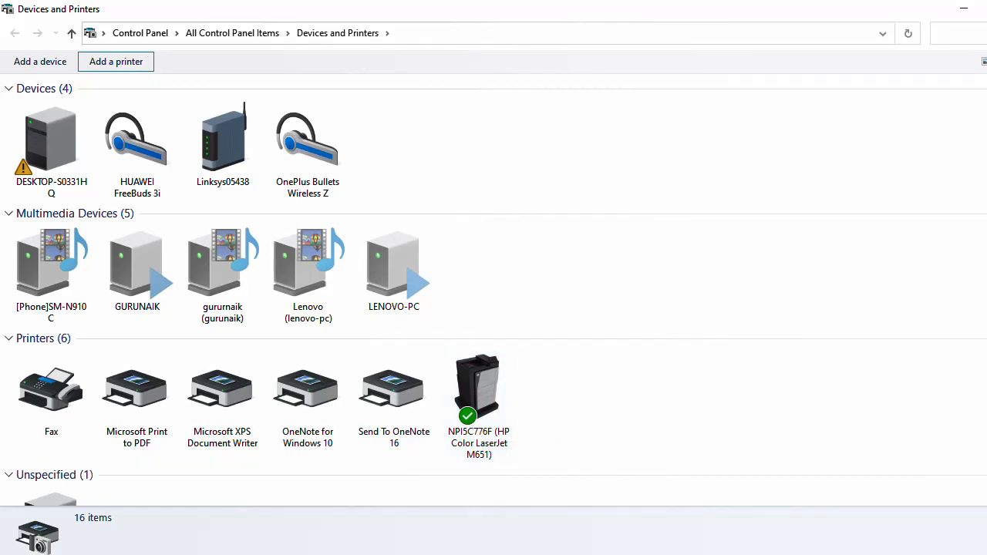
Step: Reveal the hidden notification tray icons over Devices and Printers
{"action": "left_click", "coordinate": [881, 547]}
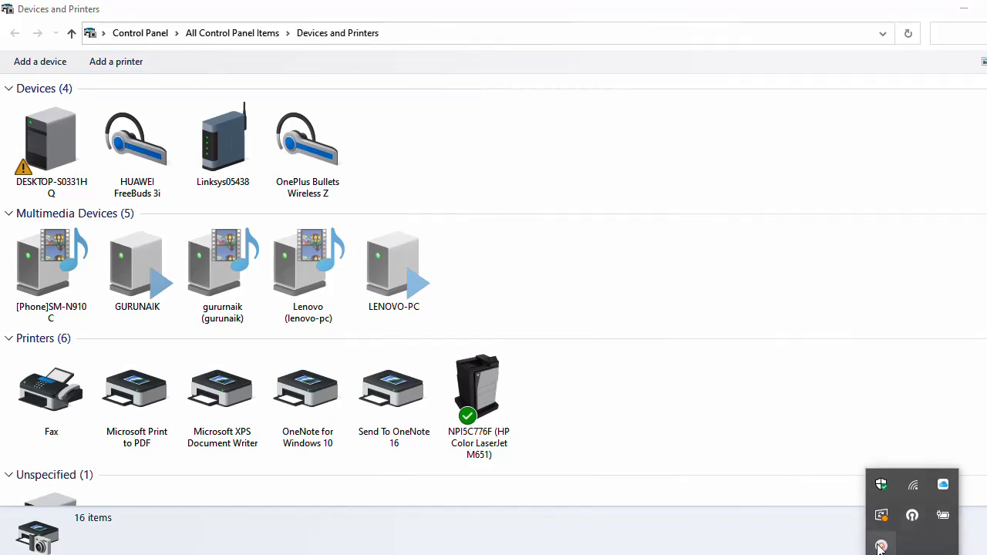